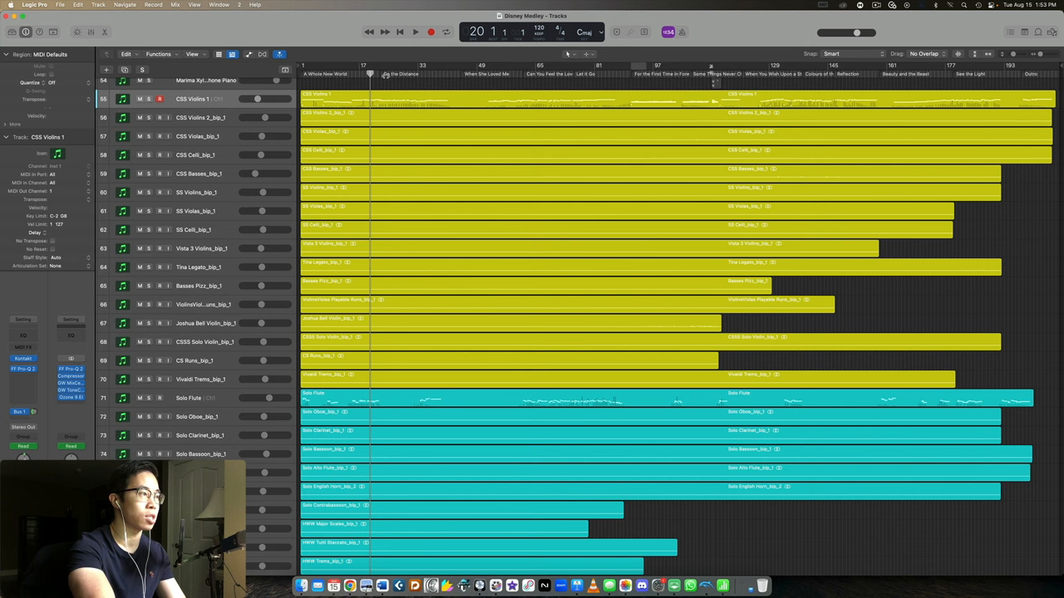
Step: Play the medley from bar 20 and stop around bar 26
click(415, 31)
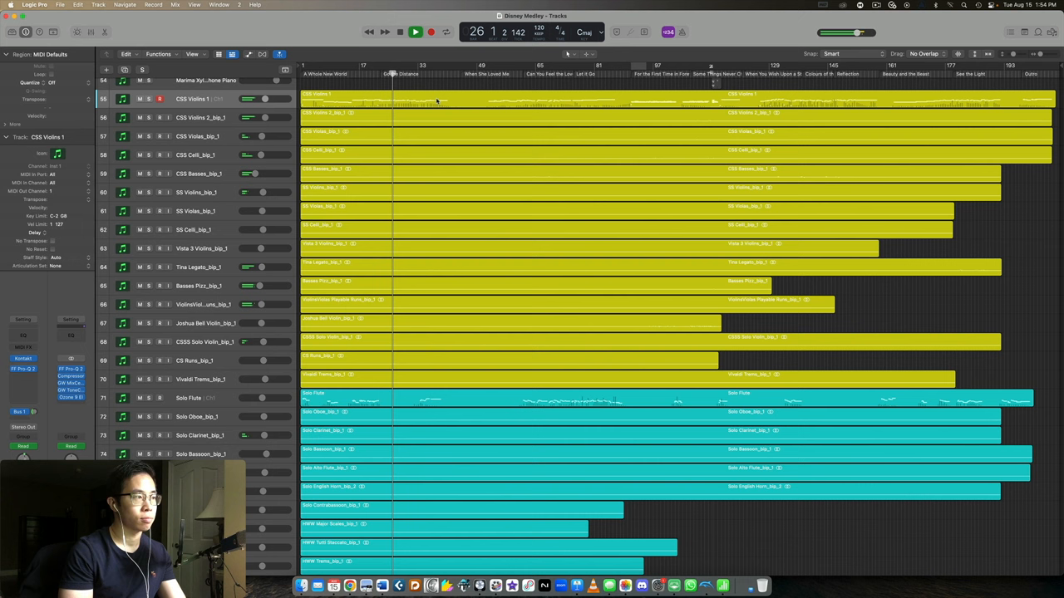
click(415, 32)
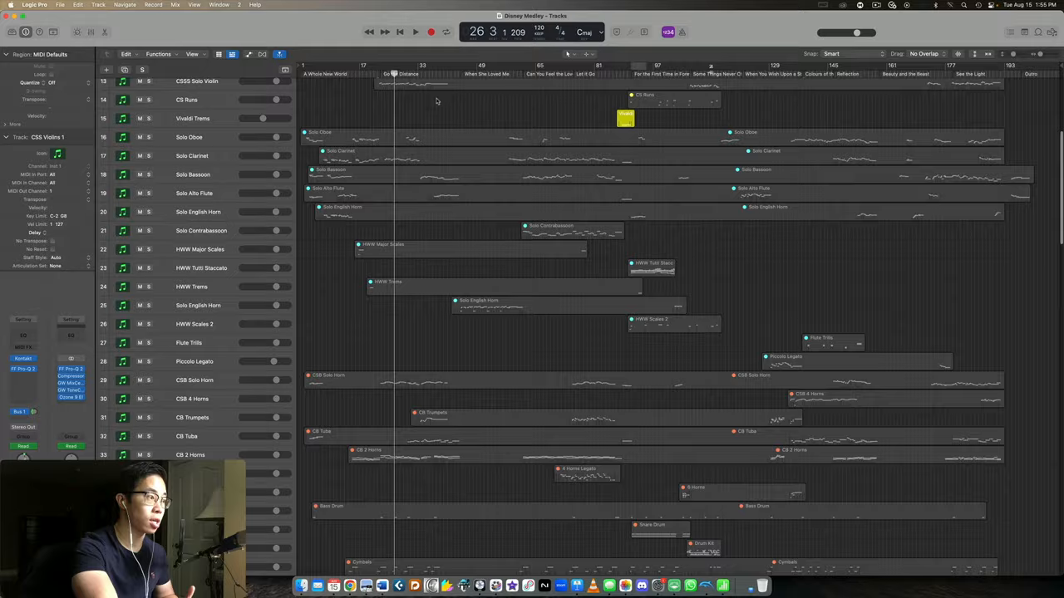
Step: Scroll up over the MIDI tracks, then back down to the bounced CSS Violins 1 tracks
scroll(up, 3)
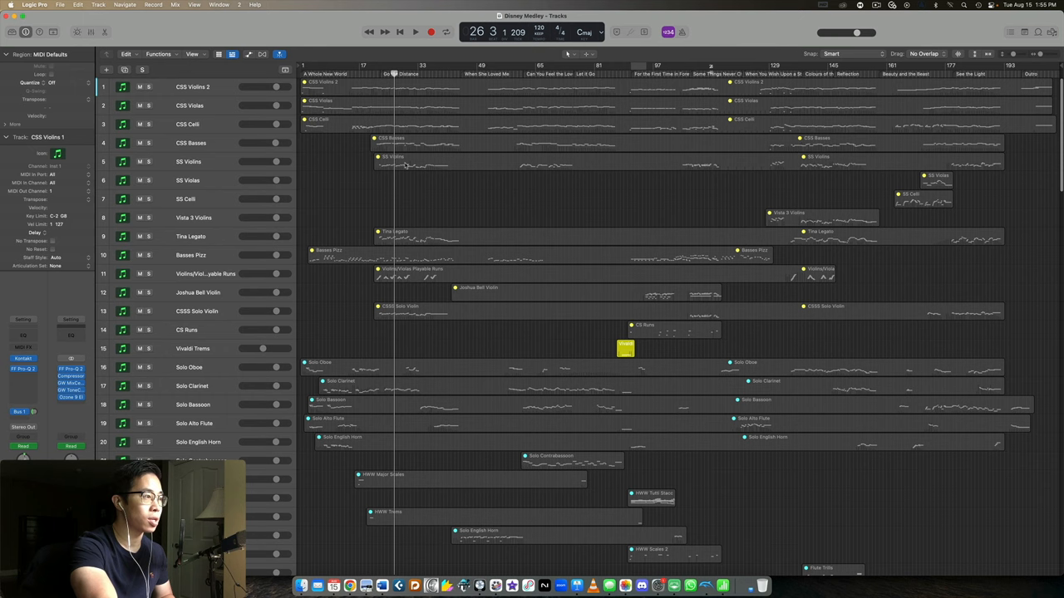
scroll(down, 3)
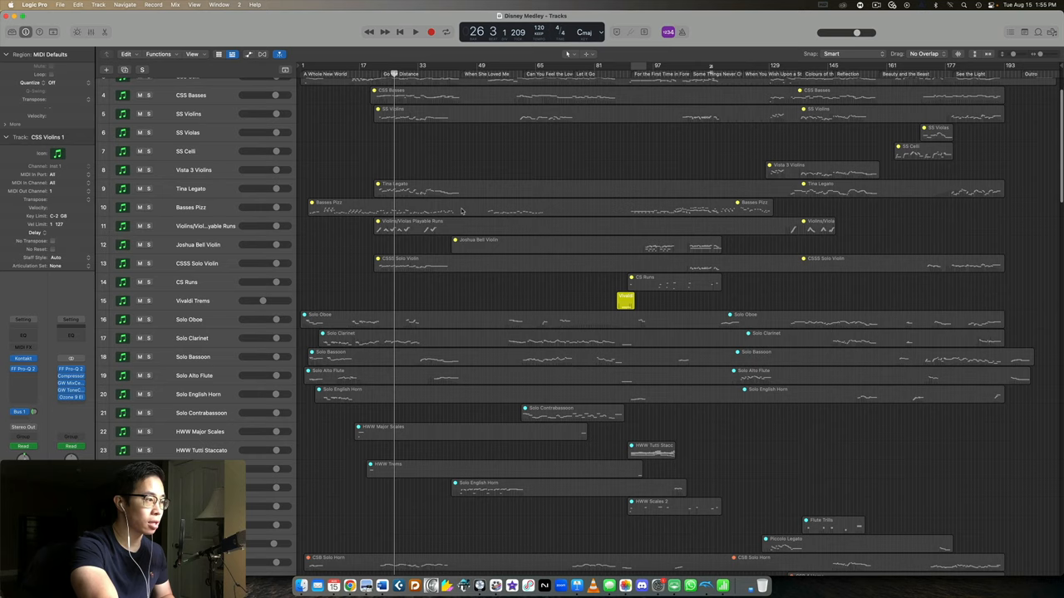
scroll(down, 3)
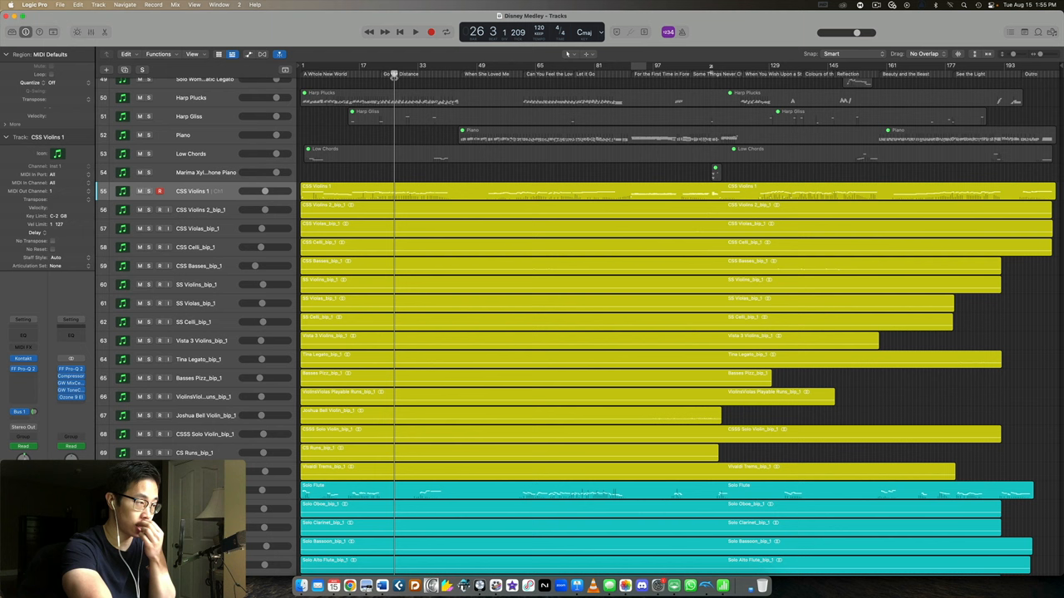
Step: Move the playhead to bar 23 in the ruler
click(415, 32)
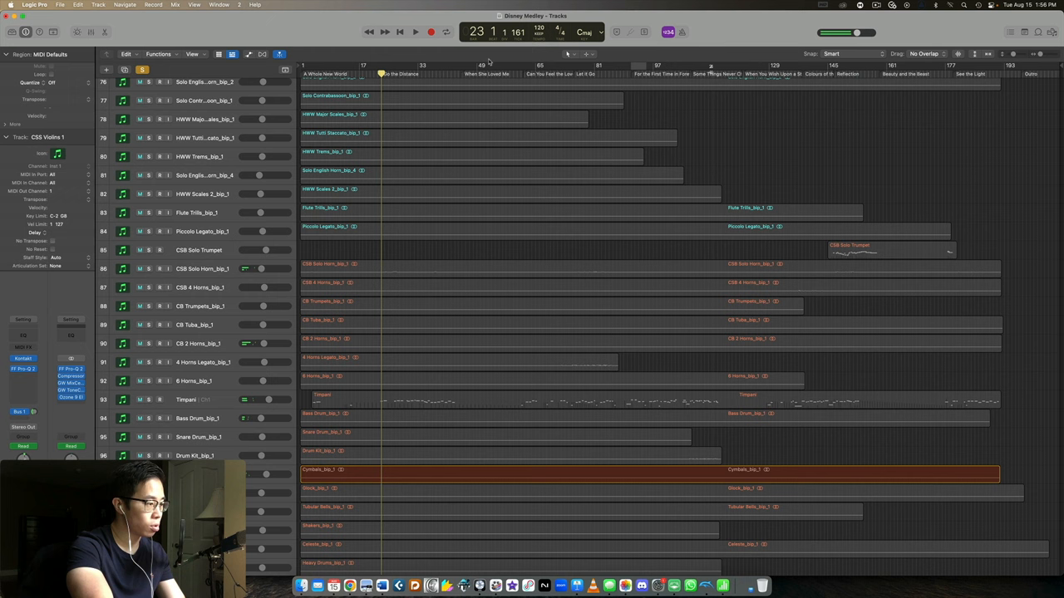
Step: Replay bars 20 to 23, then scroll back up to the top MIDI string and woodwind tracks
scroll(up, 3)
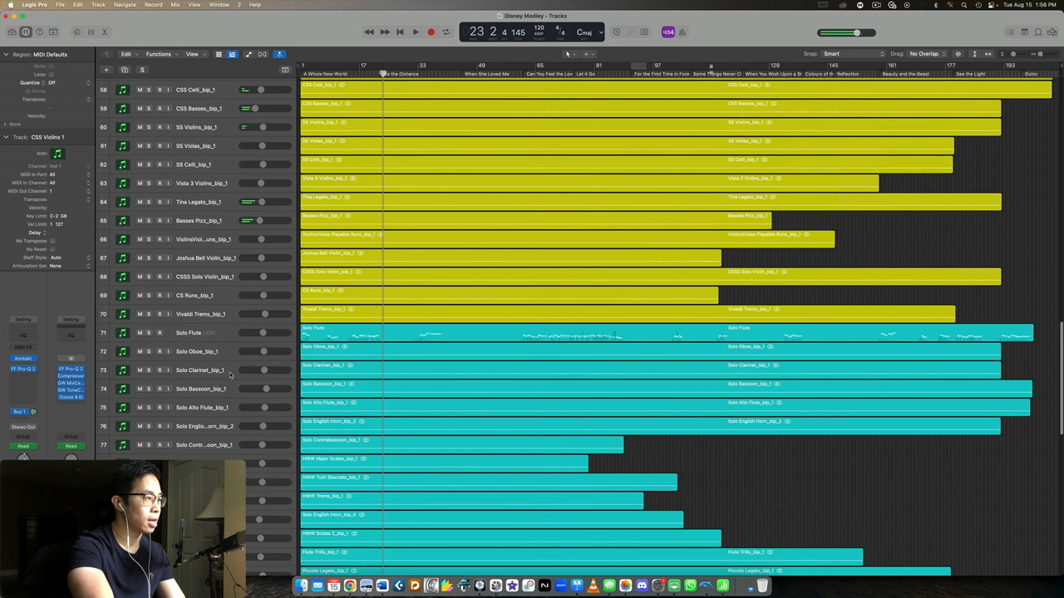
click(416, 32)
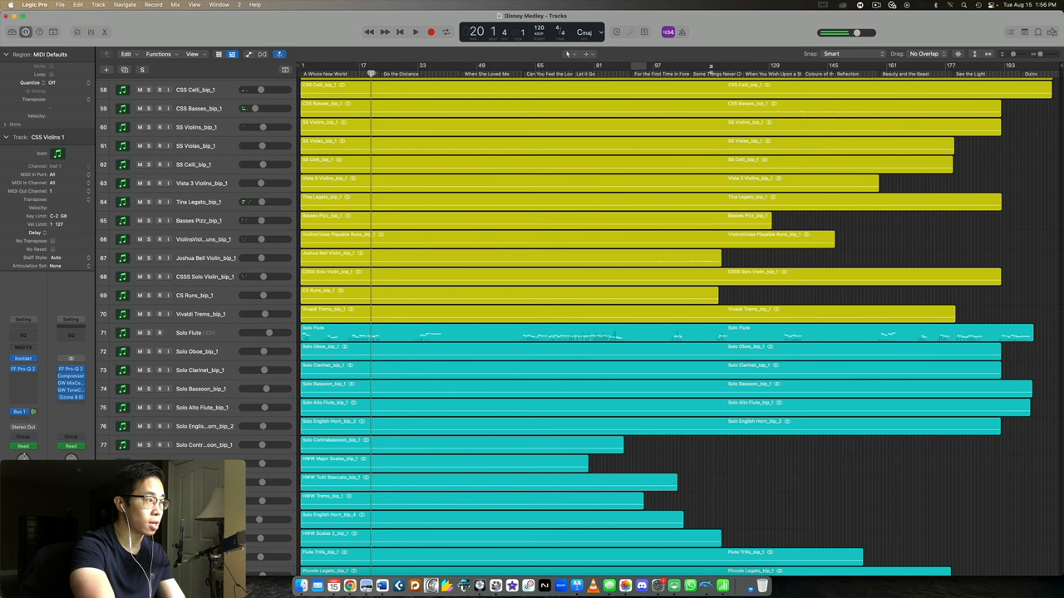
click(416, 32)
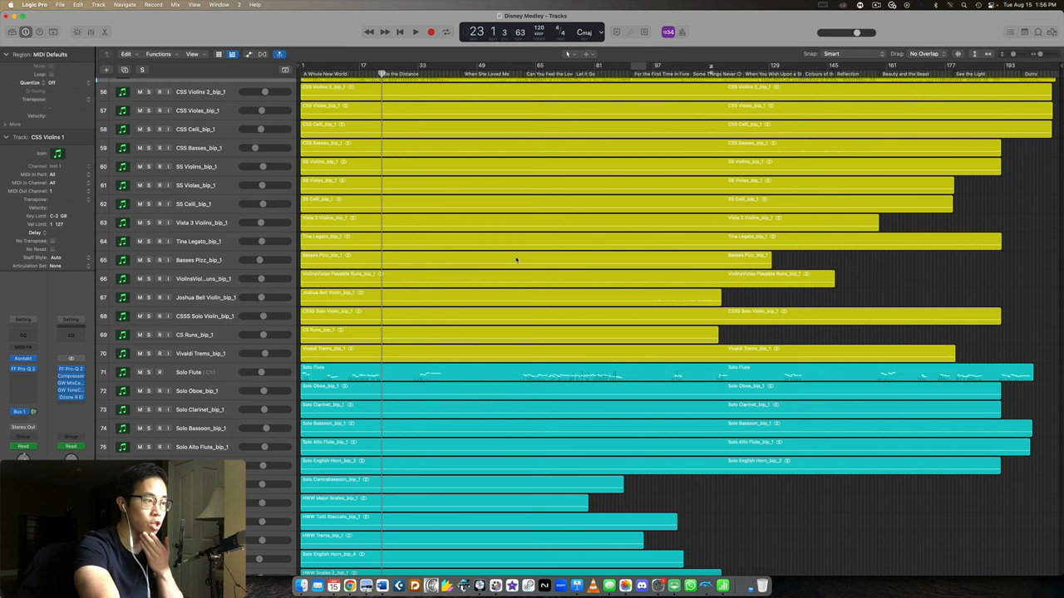
scroll(up, 3)
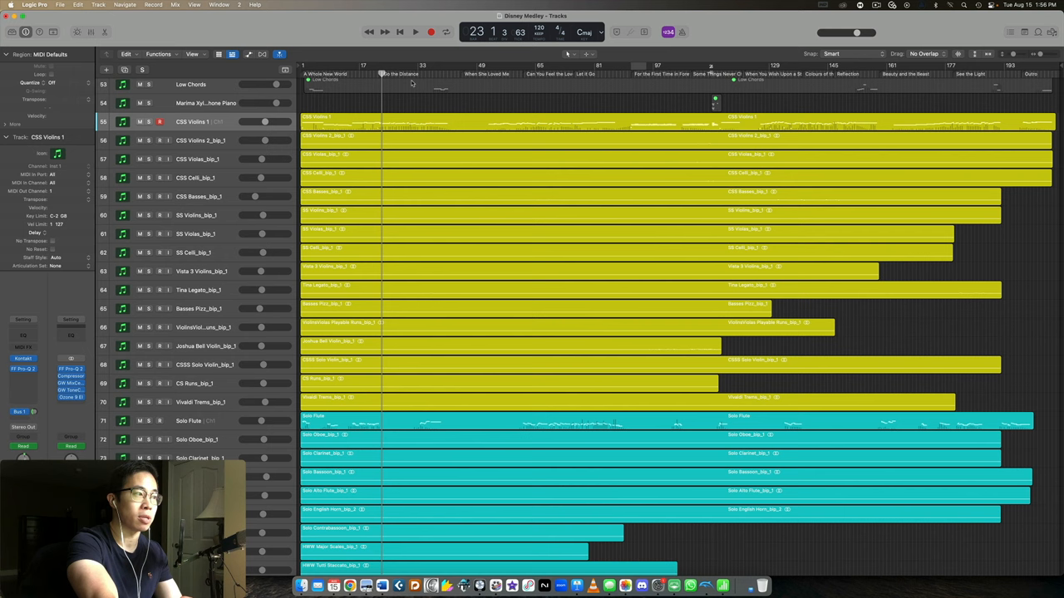
scroll(up, 3)
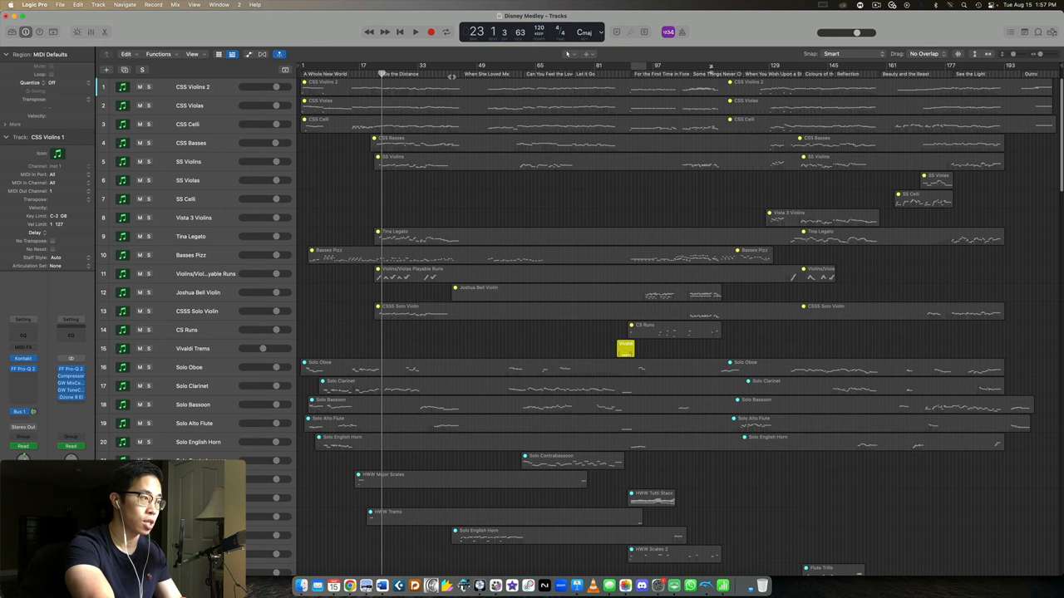
Step: Play from around bar 39 through the song transition to bar 44
click(416, 32)
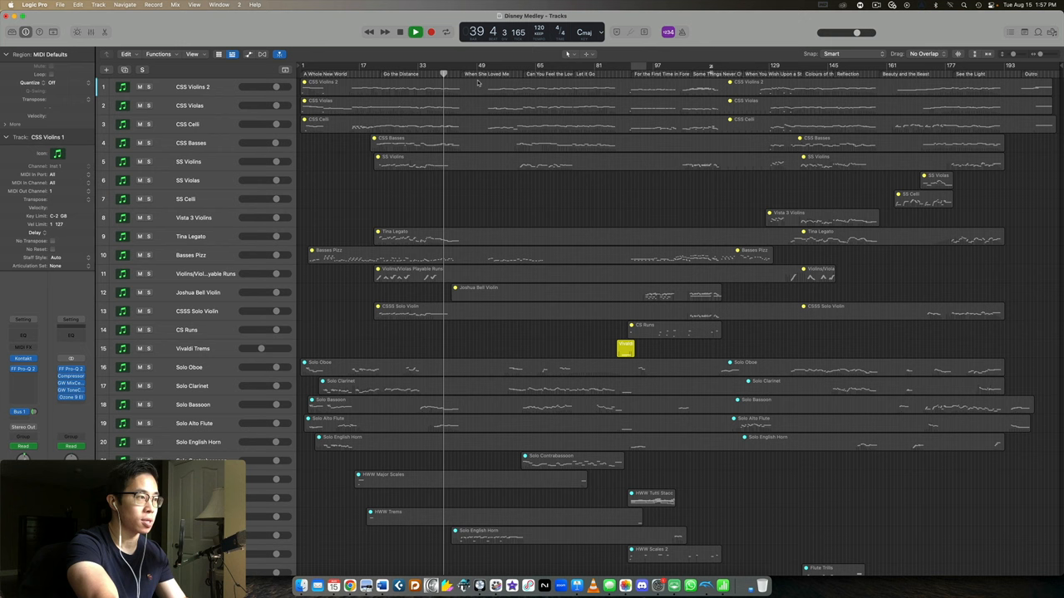
click(425, 65)
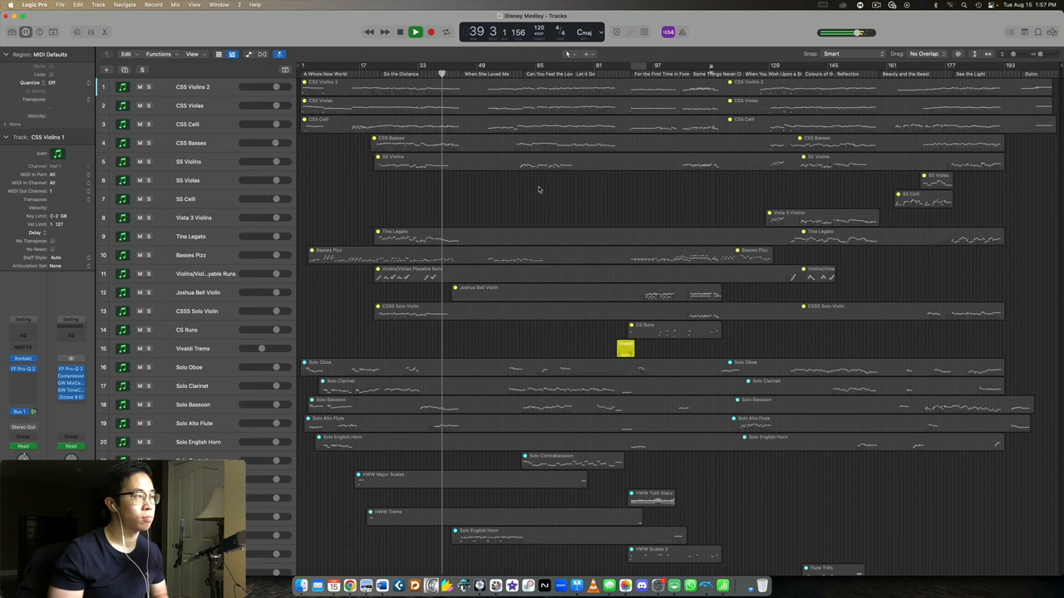
click(416, 32)
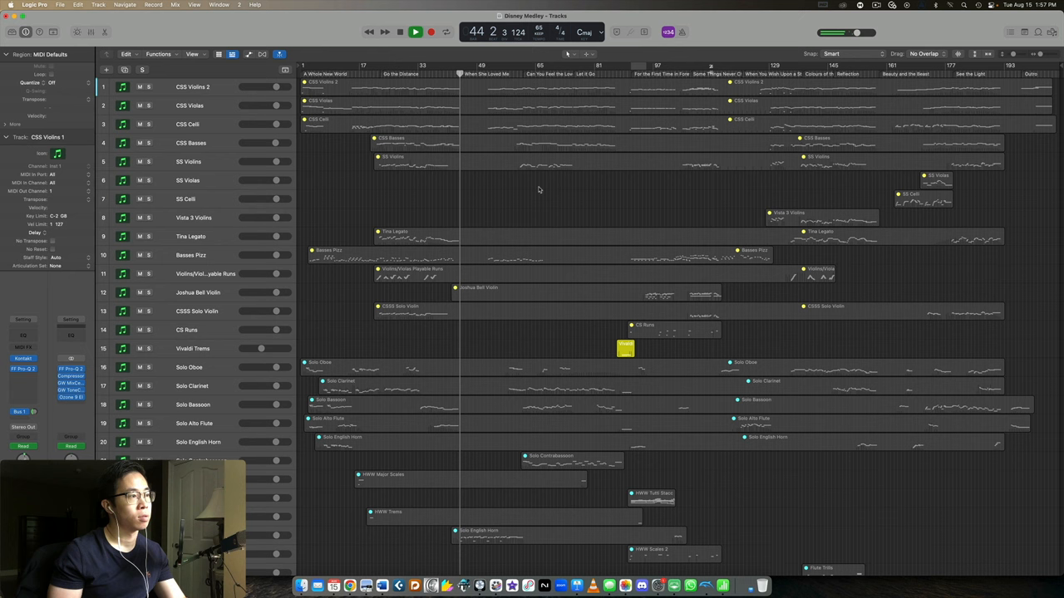
Step: Replay from around bar 38 and select the Solo English Horn region
click(416, 31)
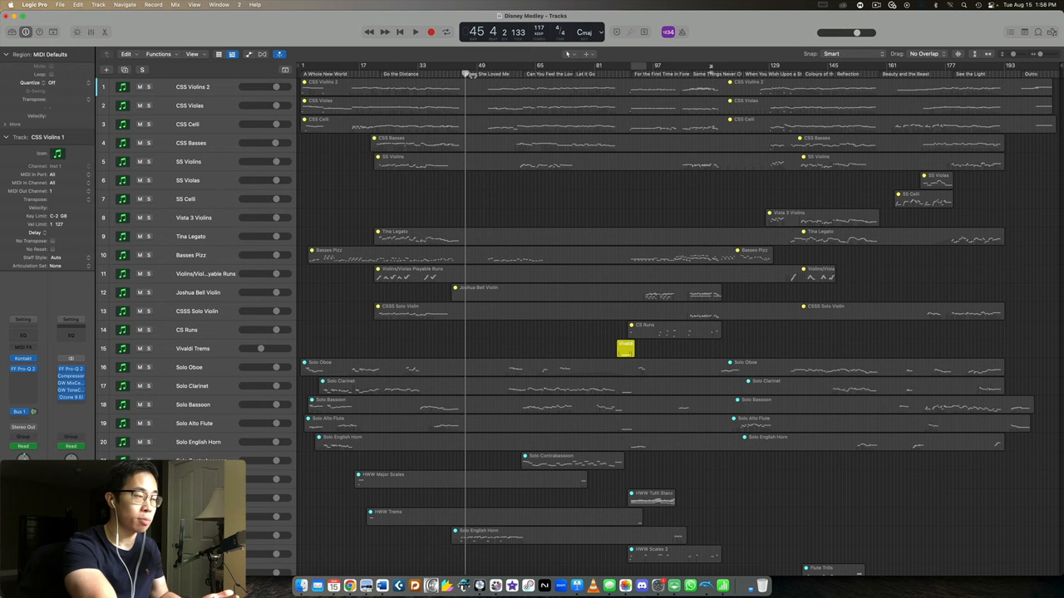
click(439, 73)
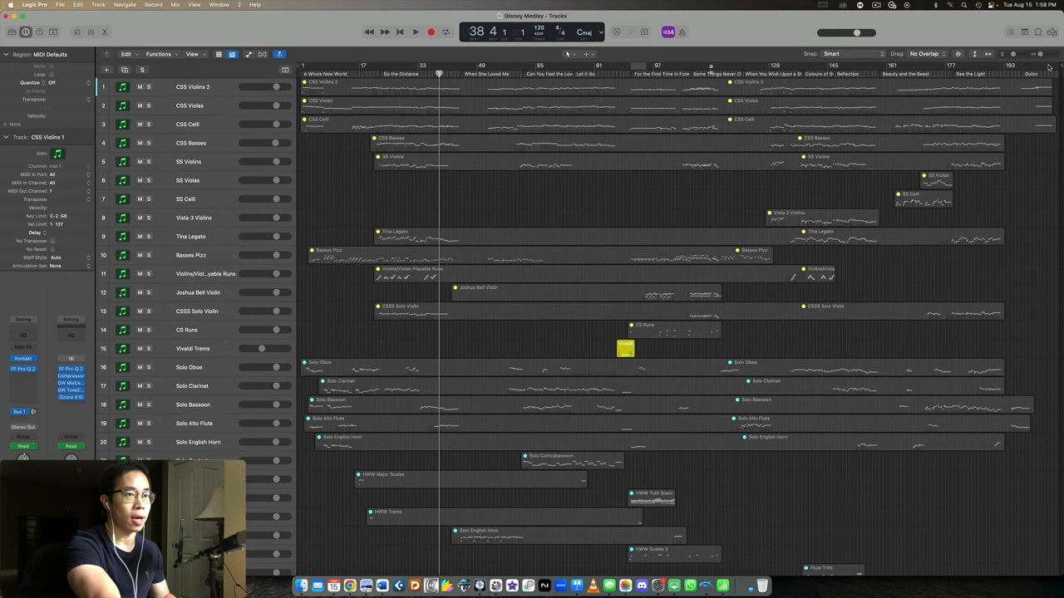
click(416, 31)
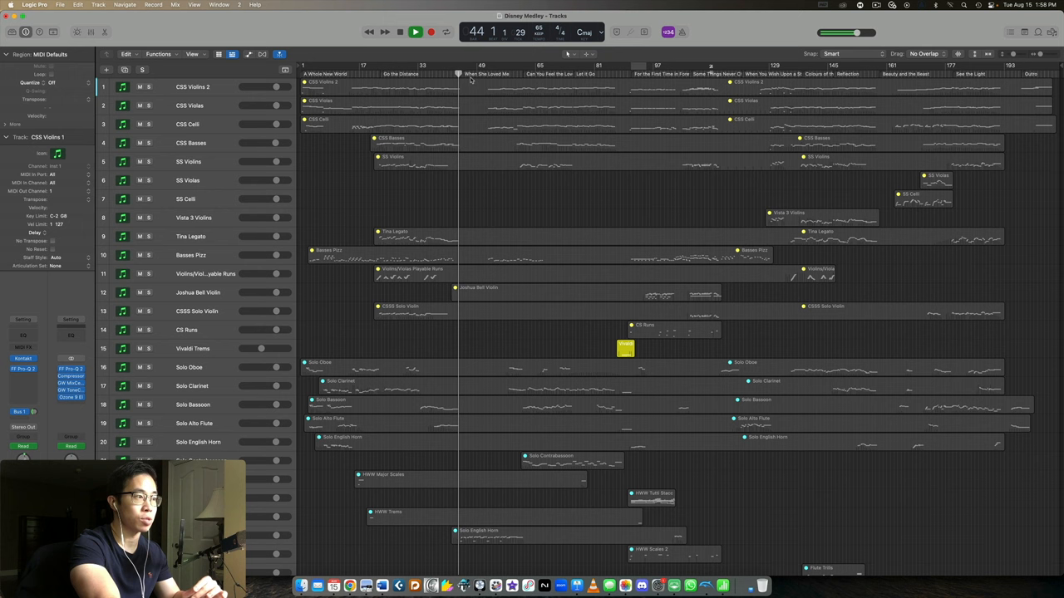
click(416, 32)
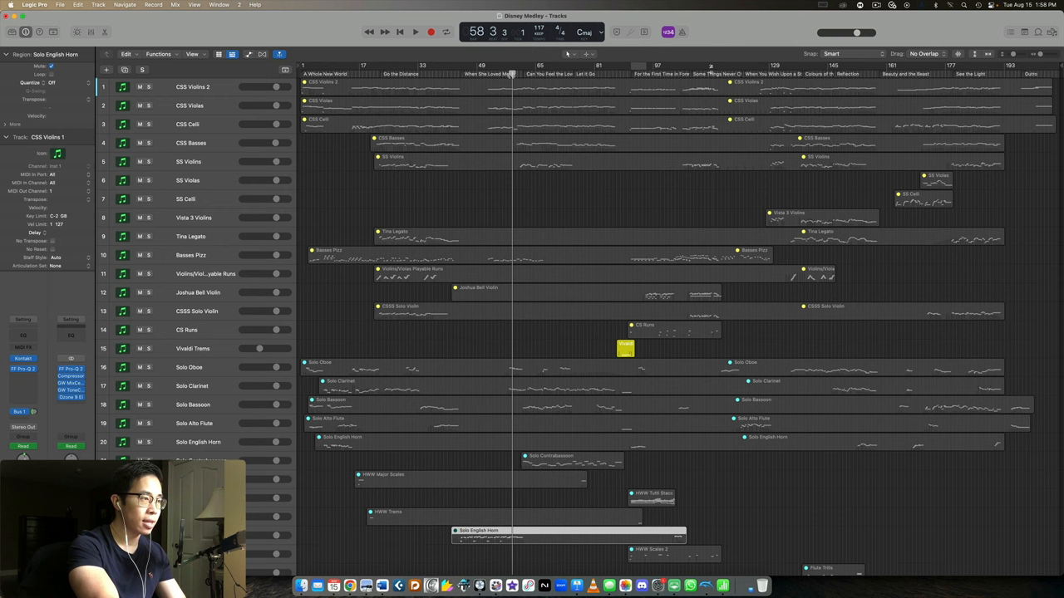
Step: Stop, then resume playback from around bar 59 and let it run to about bar 77
click(415, 32)
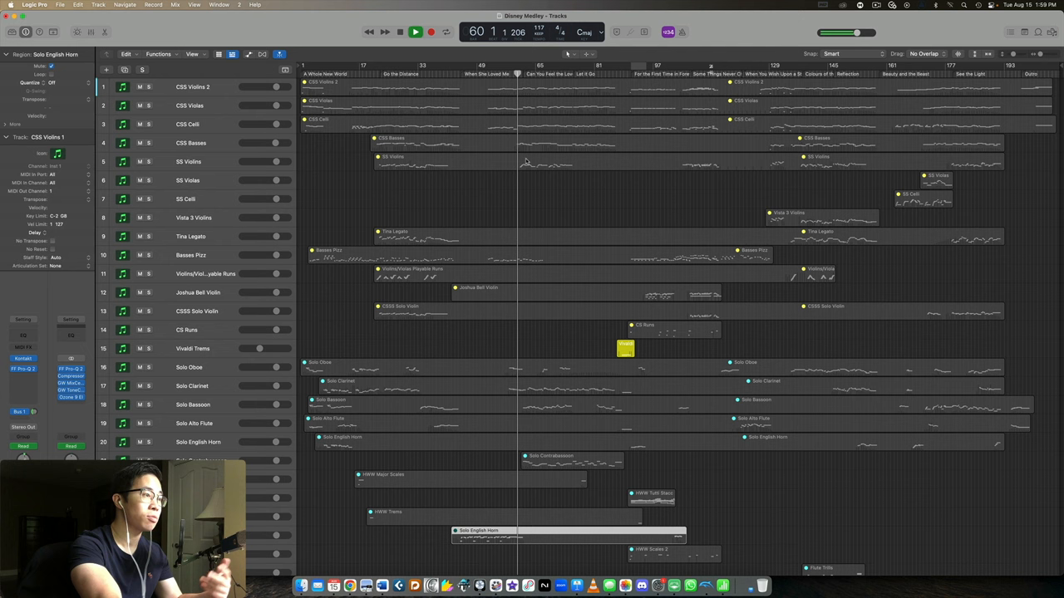
click(416, 31)
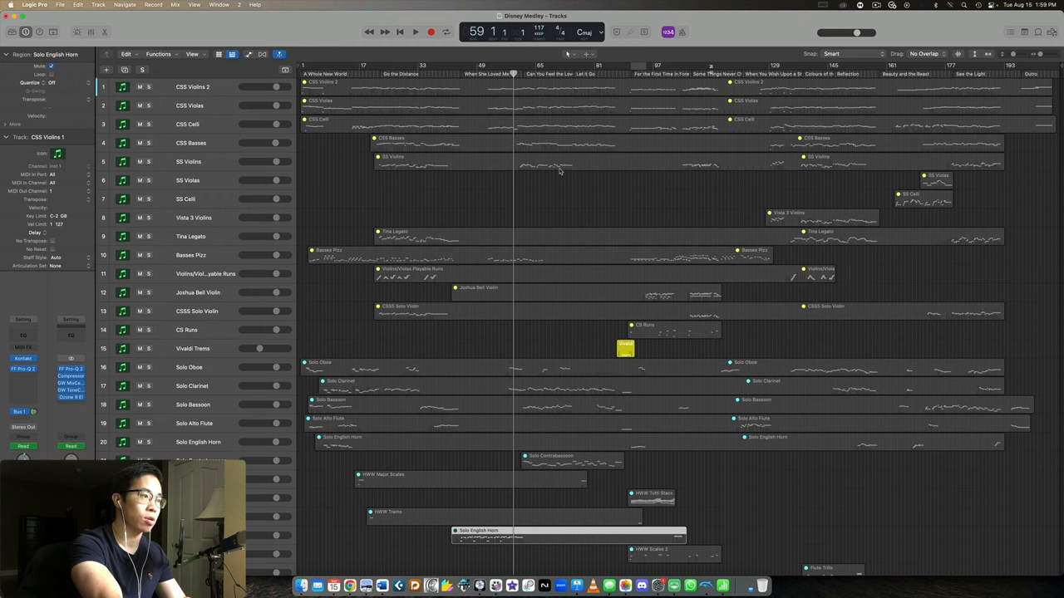
click(415, 31)
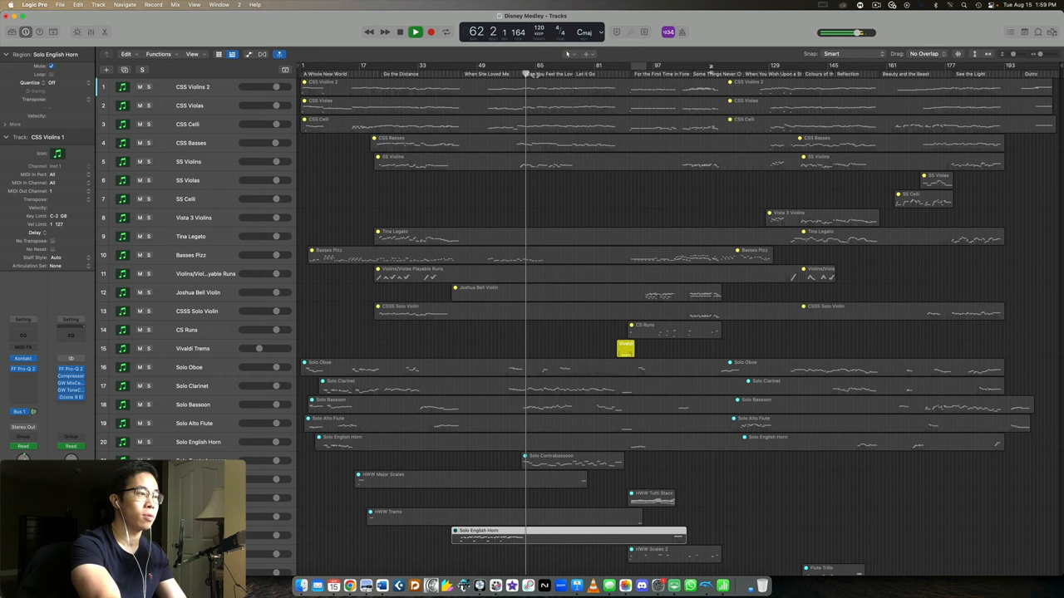
click(416, 31)
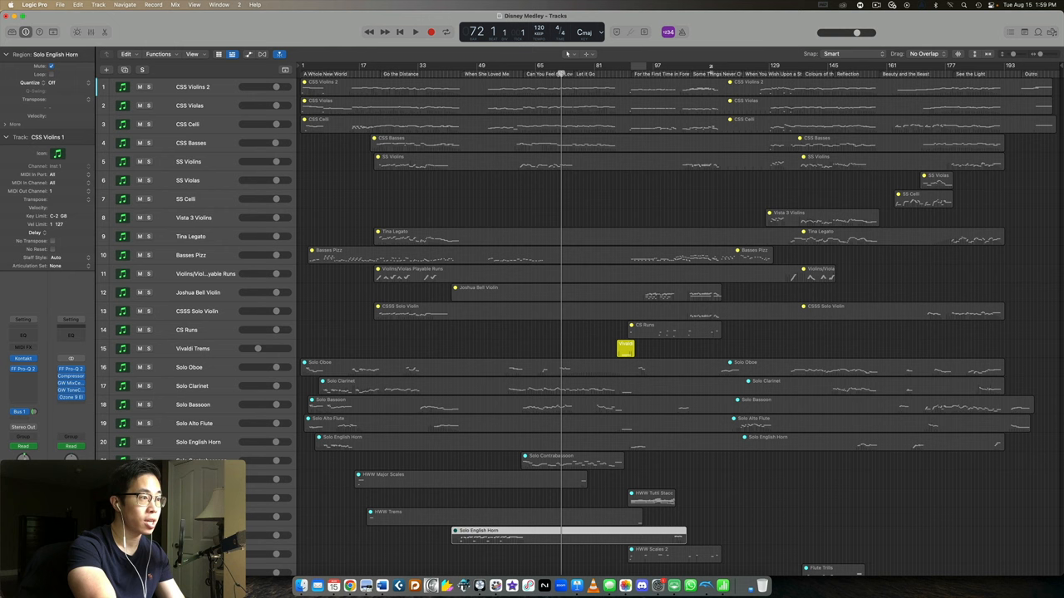
click(416, 32)
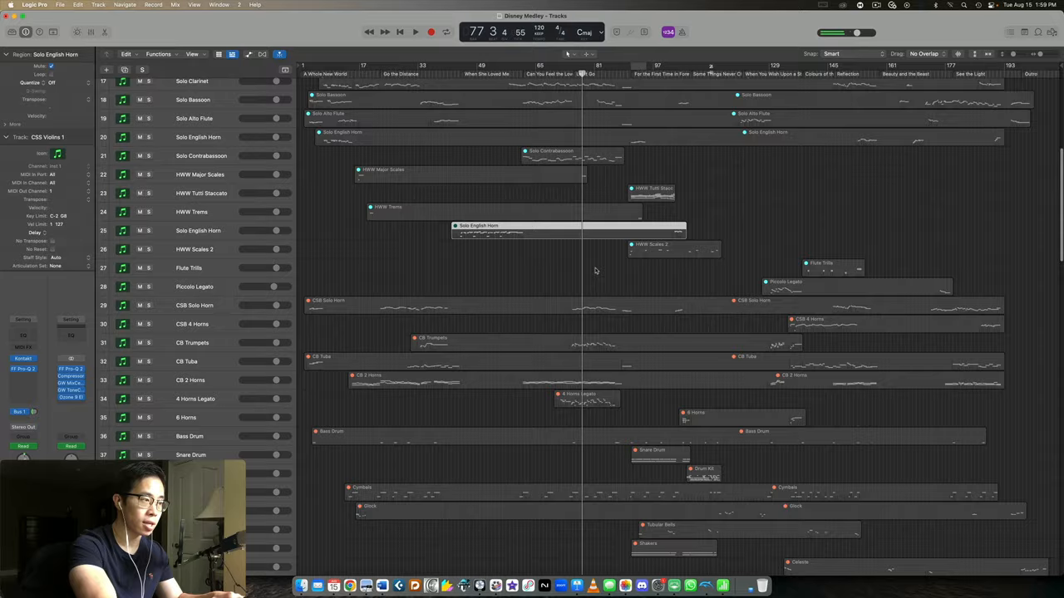
Step: Scroll down to the percussion, choir, harp, piano and yellow video tracks
scroll(up, 3)
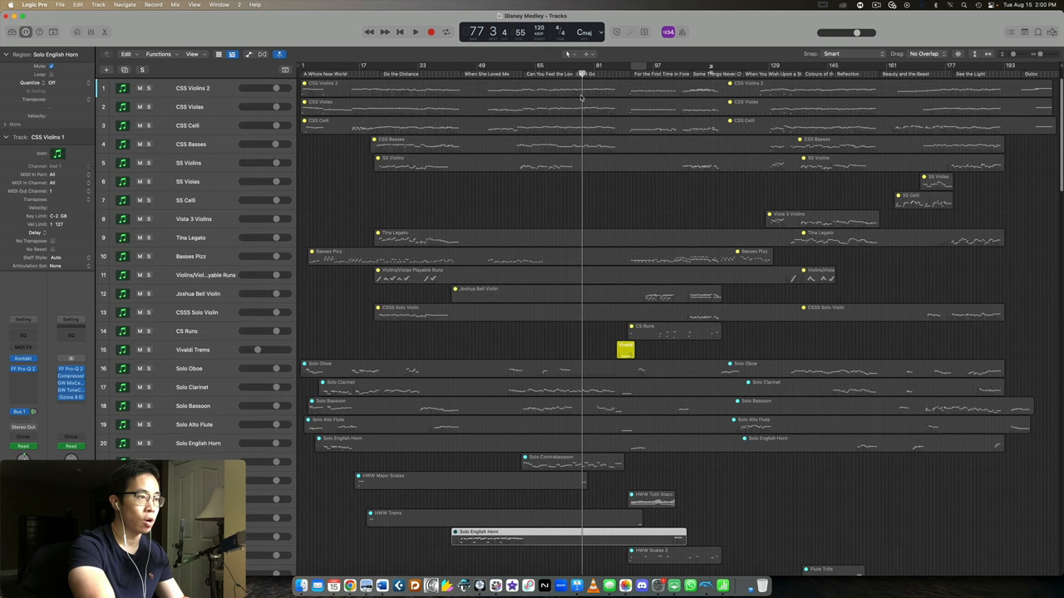
scroll(down, 3)
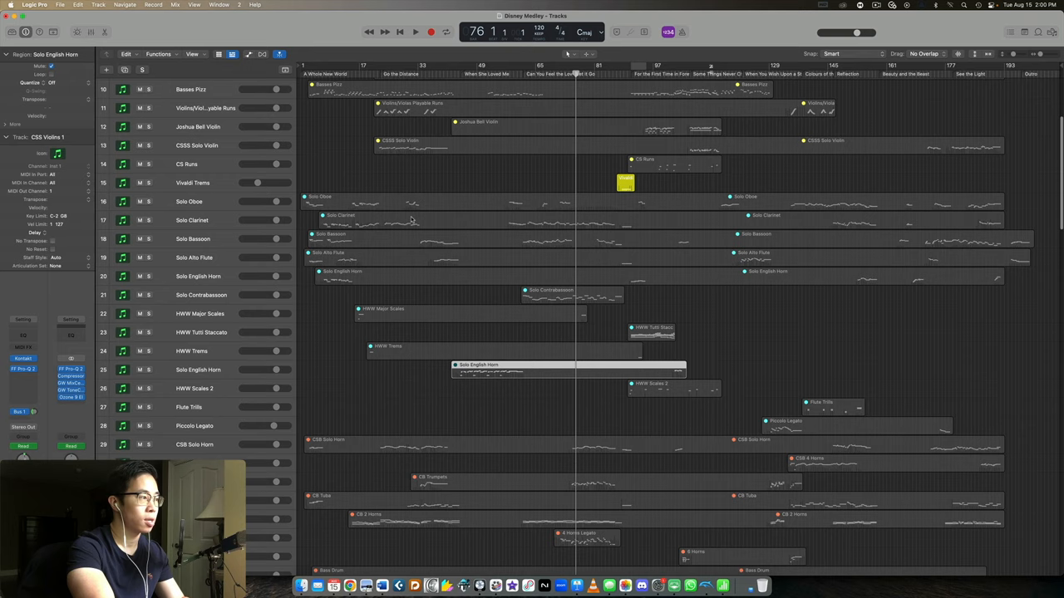
scroll(down, 3)
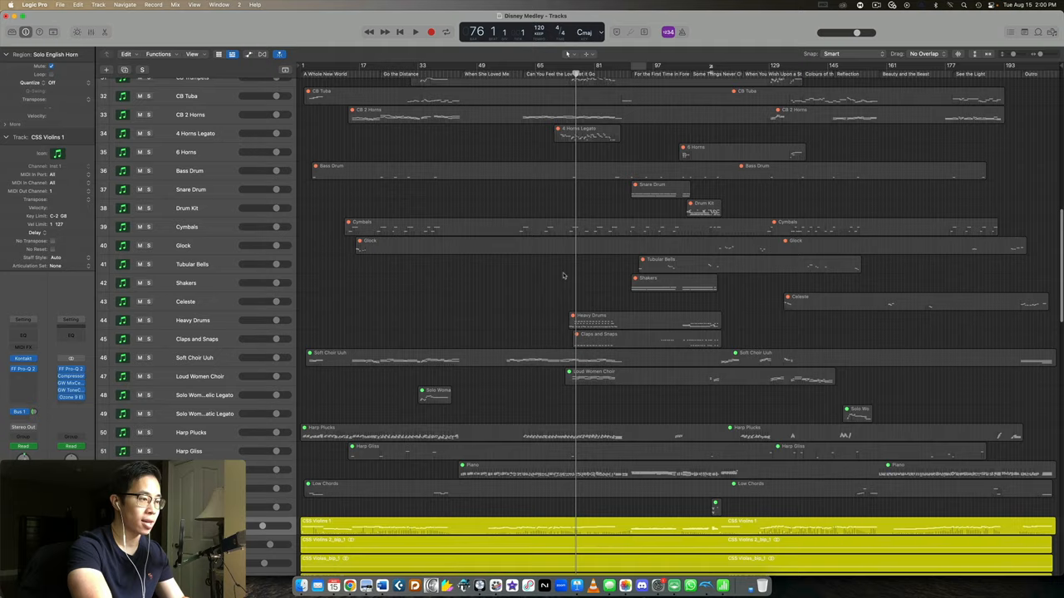
scroll(down, 3)
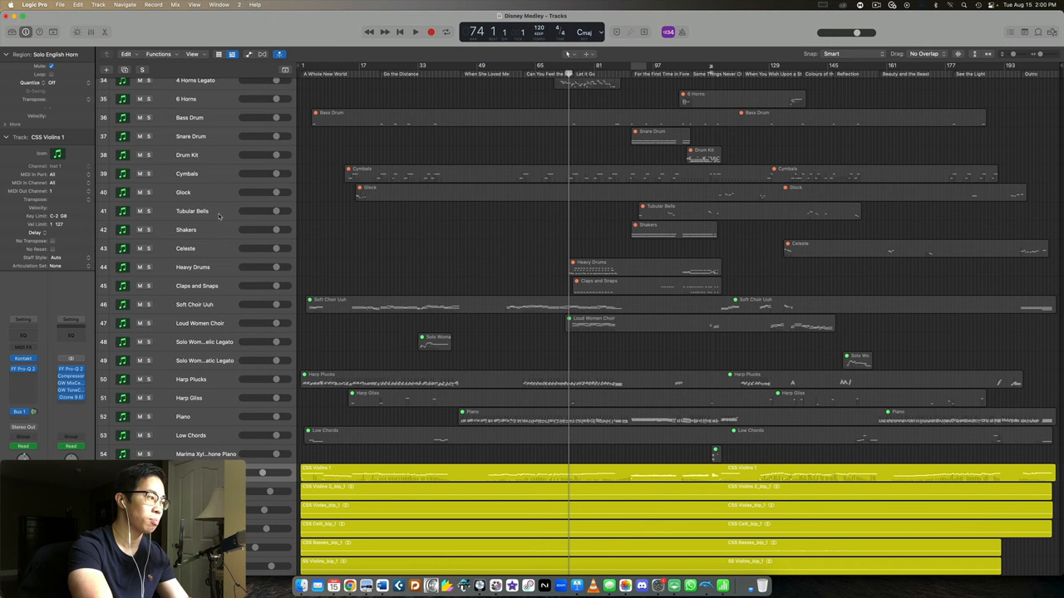
Step: Audition the song transition around bar 85, then stop playback
click(416, 31)
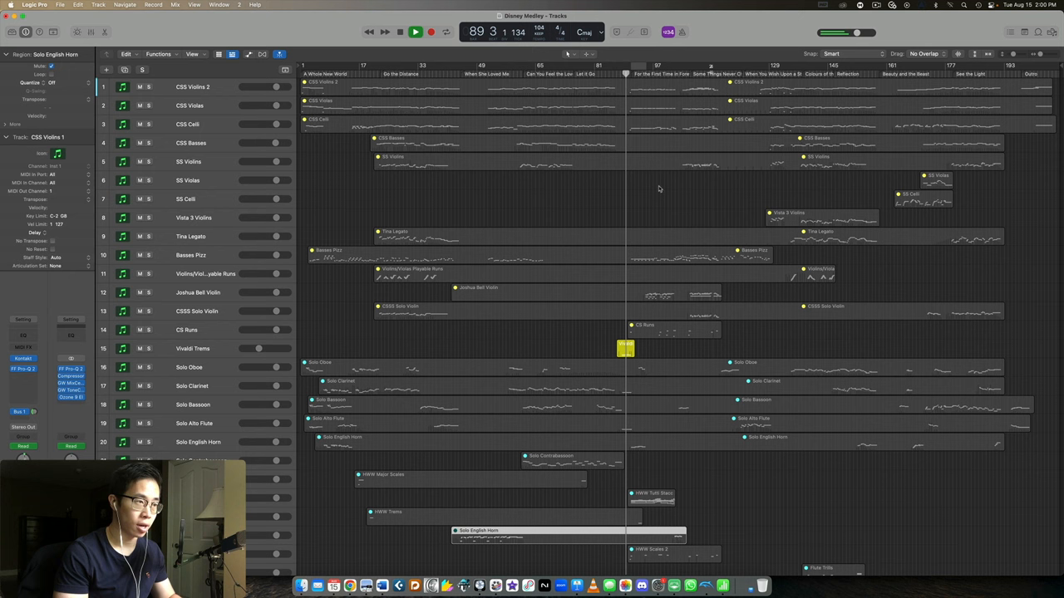
click(416, 32)
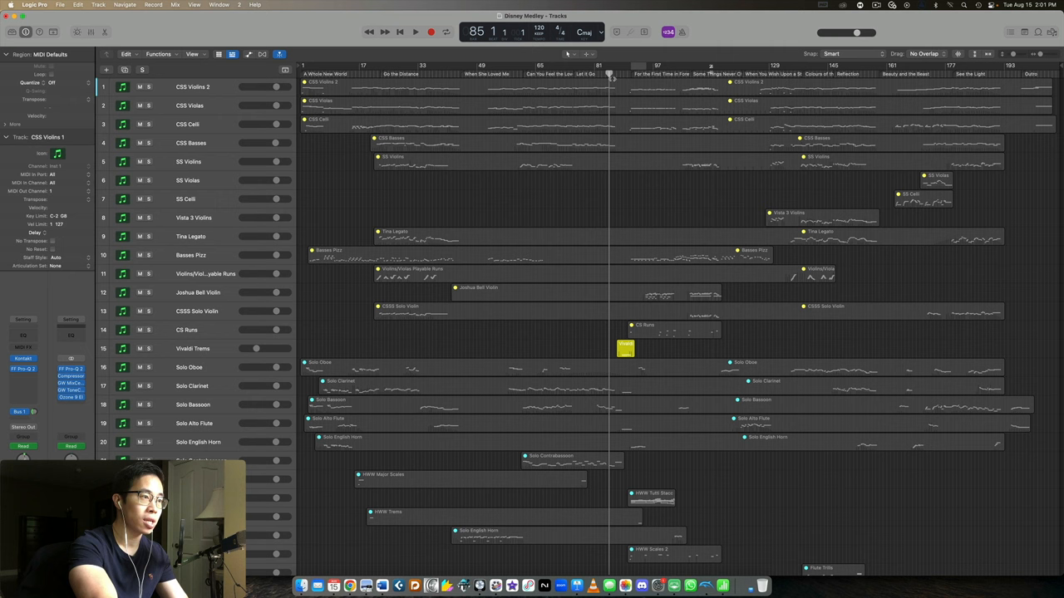
Step: Play from bar 85 onward past the next song change to about bar 105
click(415, 32)
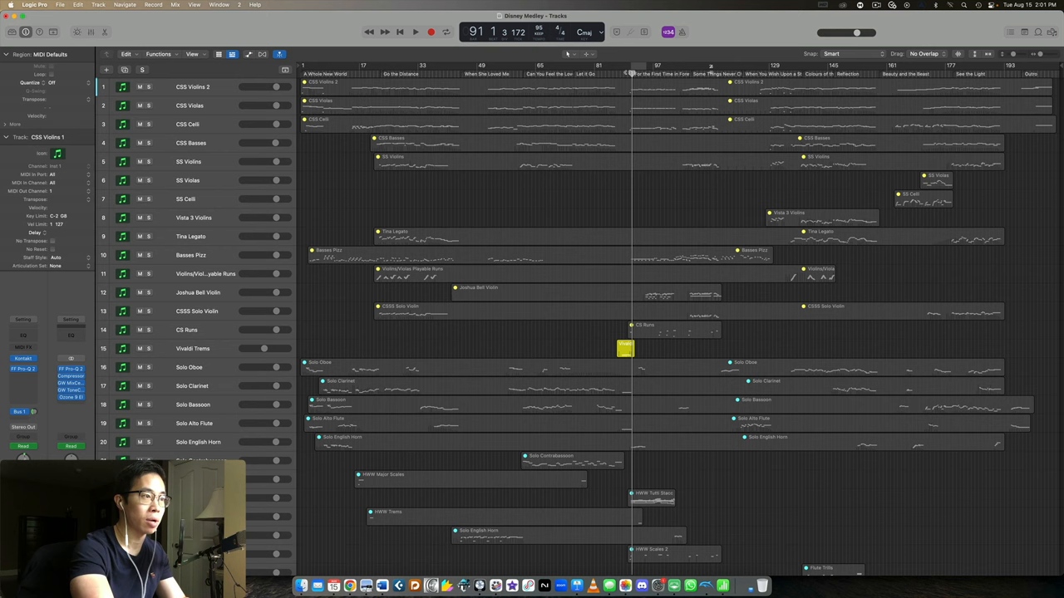
click(416, 32)
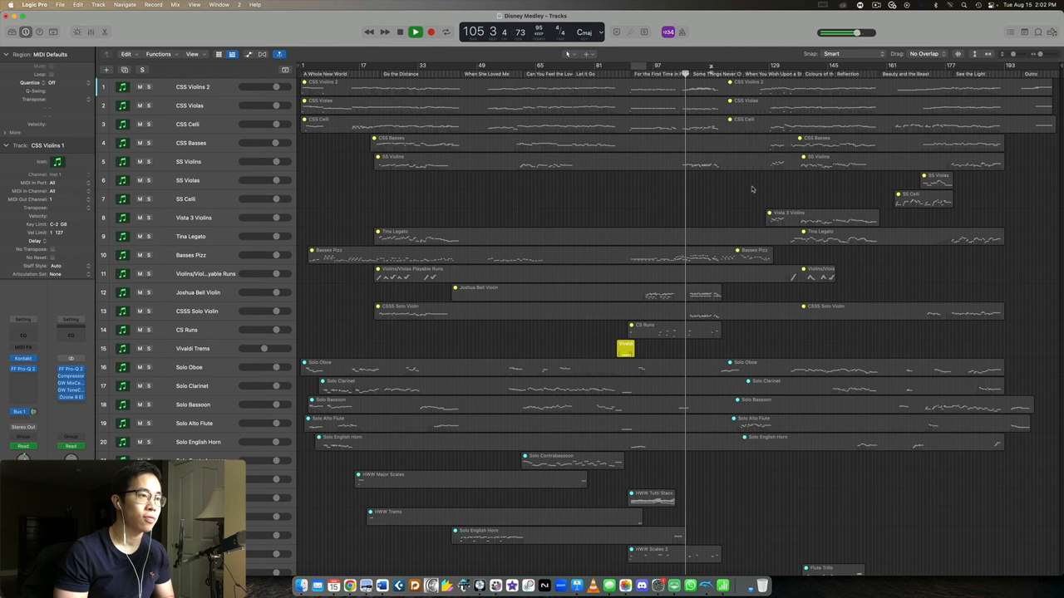
Step: View bars 105 onward and play across the When You Wish Upon a Star marker to about bar 122
click(416, 32)
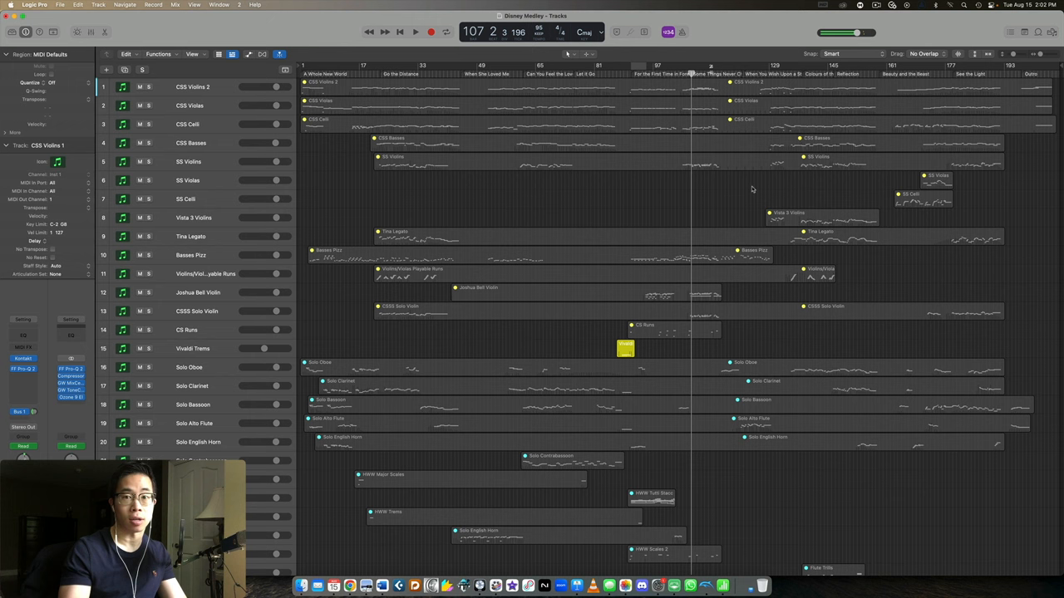
scroll(right, 3)
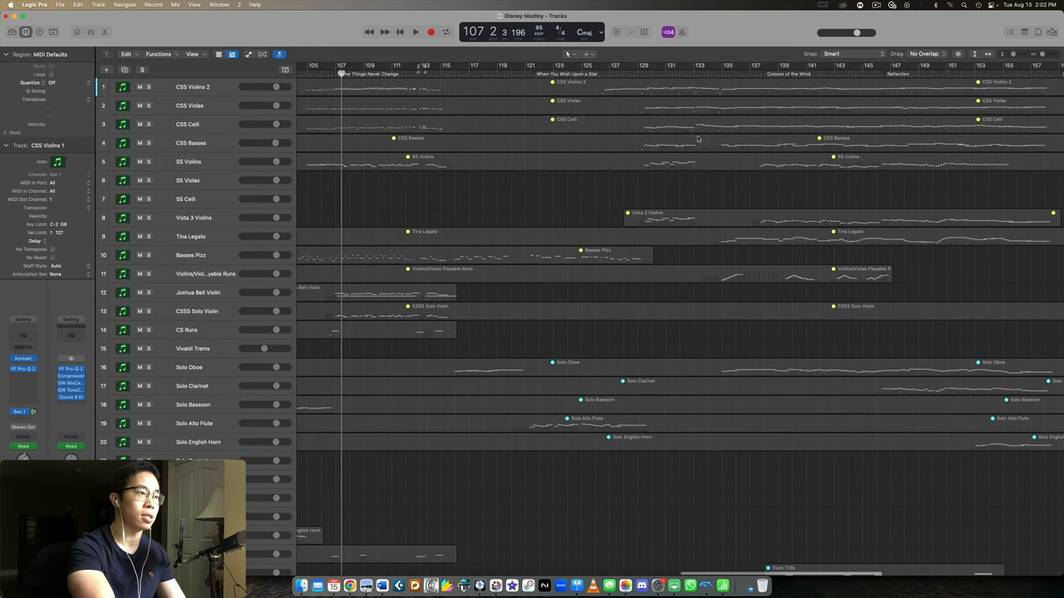
scroll(left, 3)
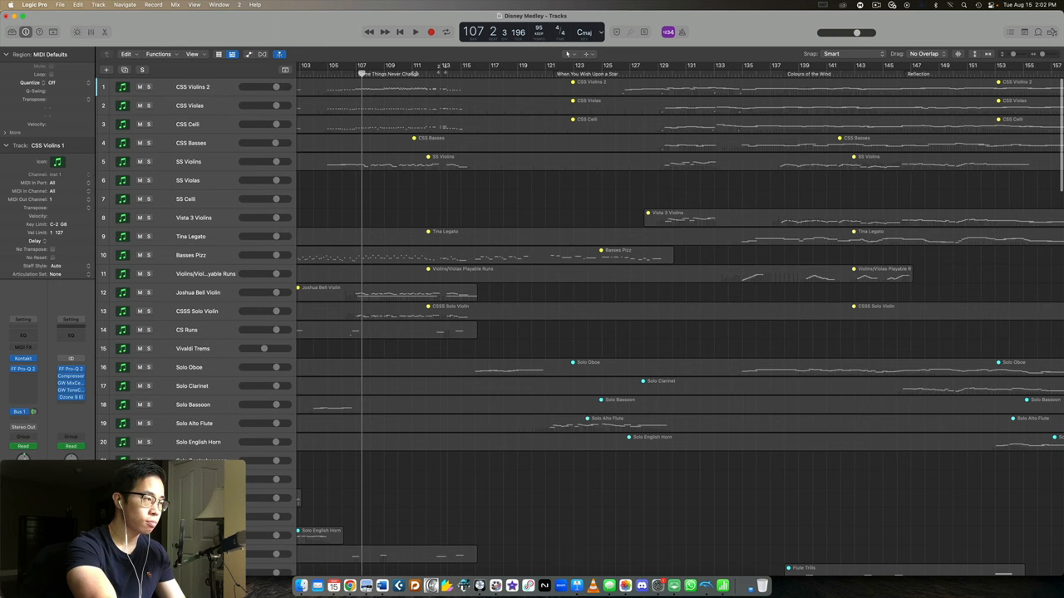
click(415, 31)
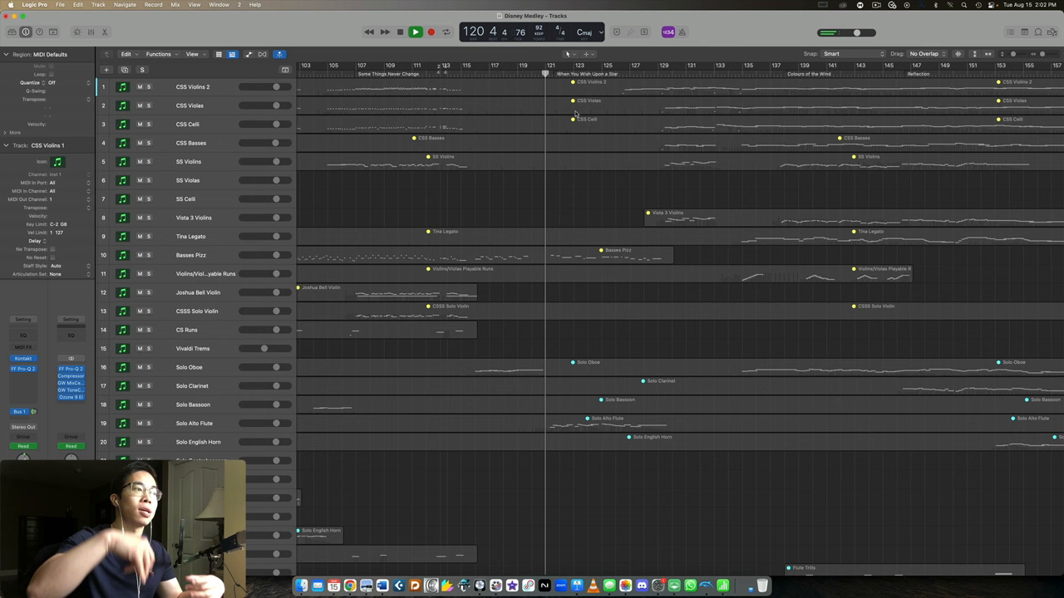
click(416, 31)
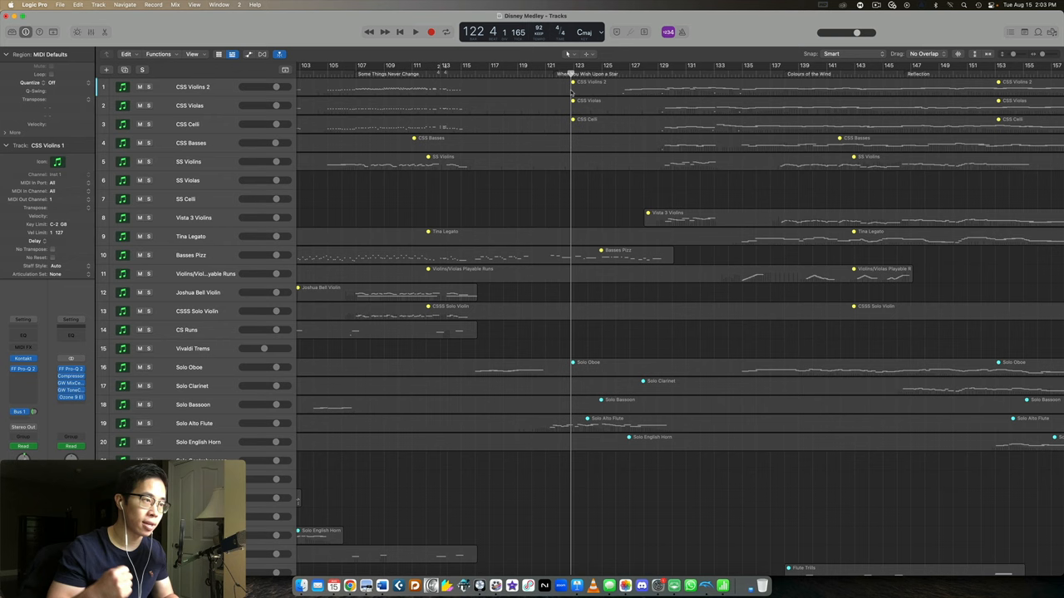
Step: Scroll to the medley's final bars and play the closing section up to about bar 182
scroll(right, 3)
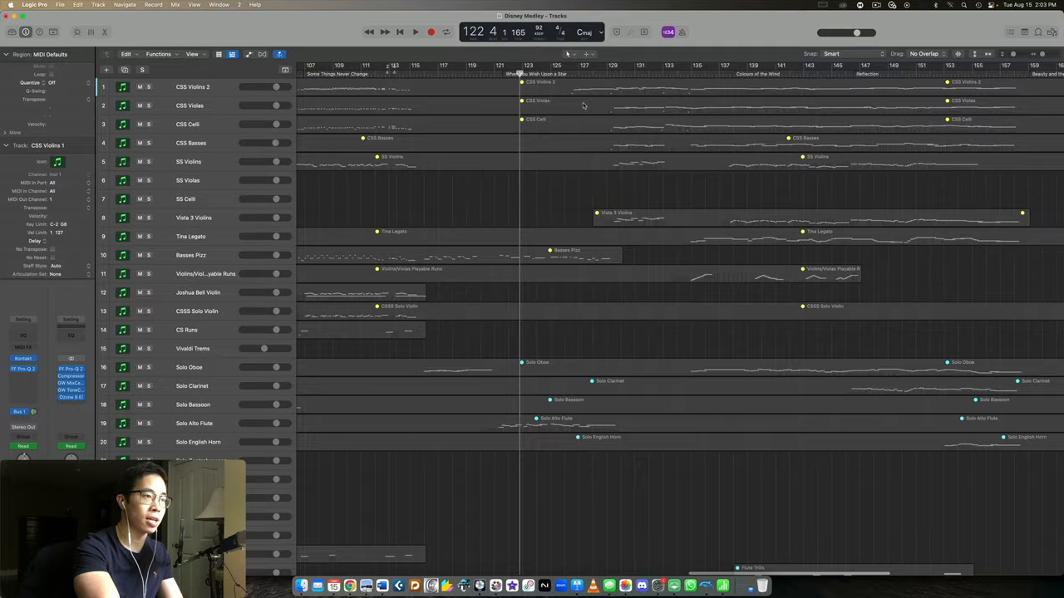
scroll(right, 3)
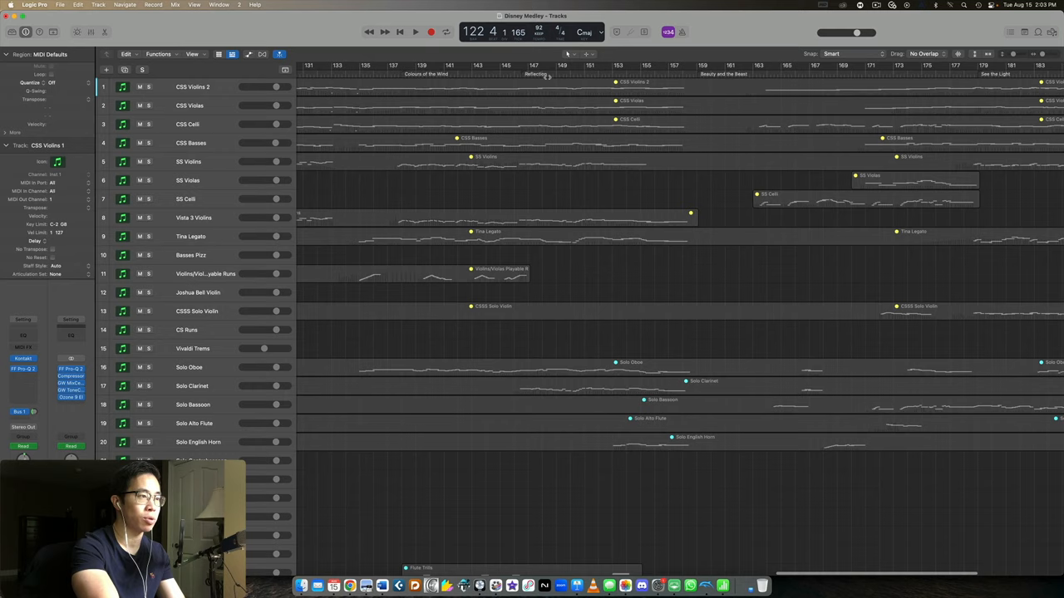
scroll(right, 3)
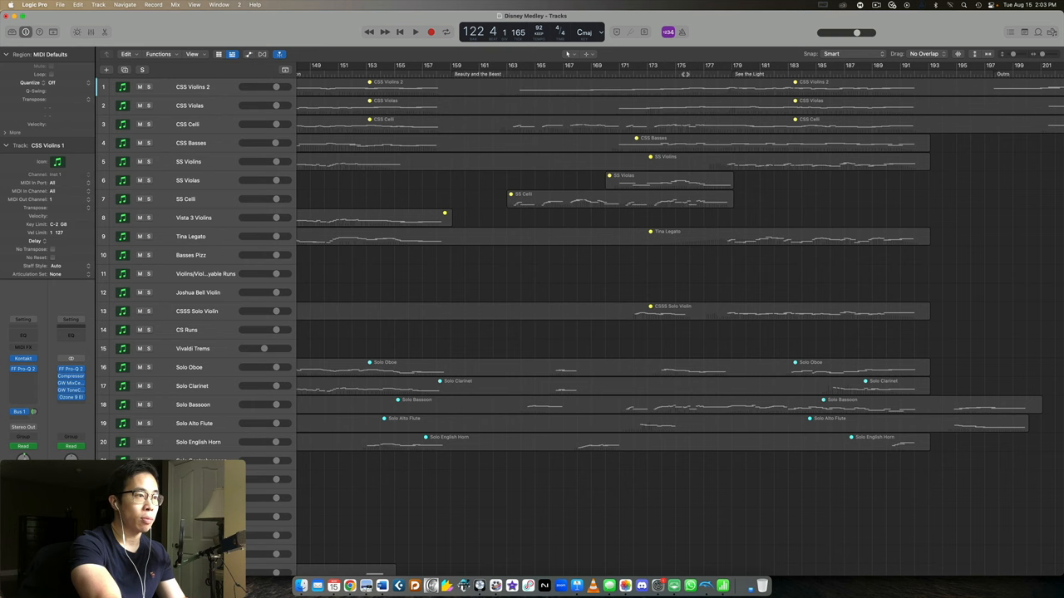
click(415, 32)
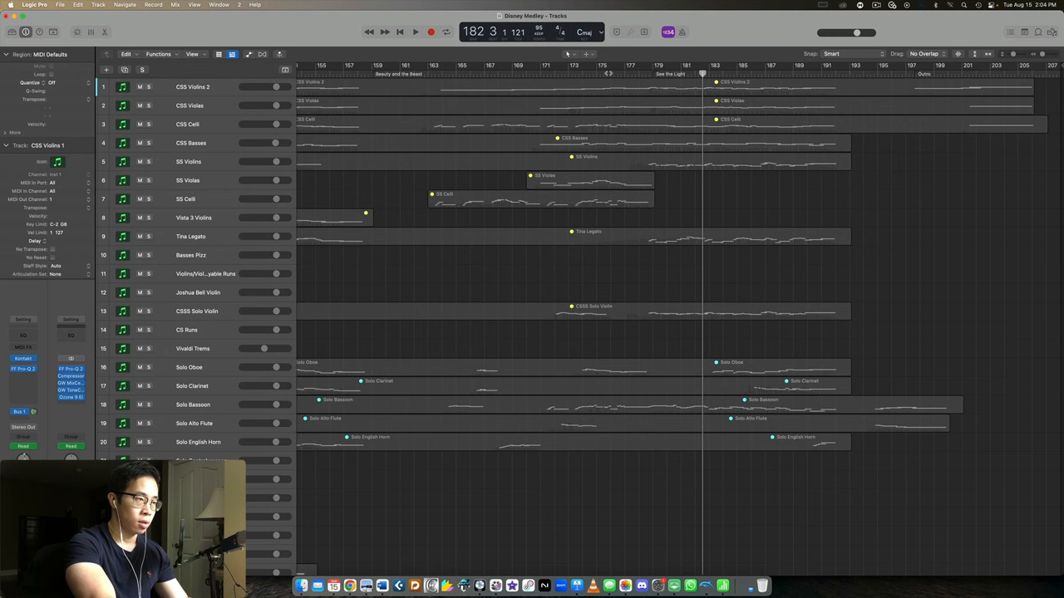
Step: Set the playhead back to bar 175, check the lower tracks, and play from there
click(597, 73)
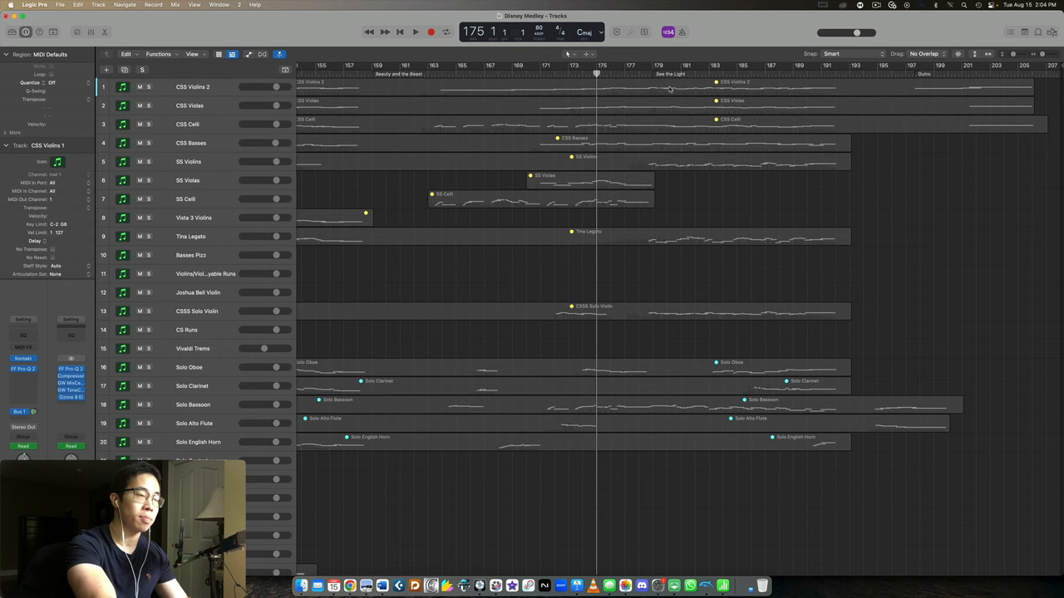
mouse_move(634, 123)
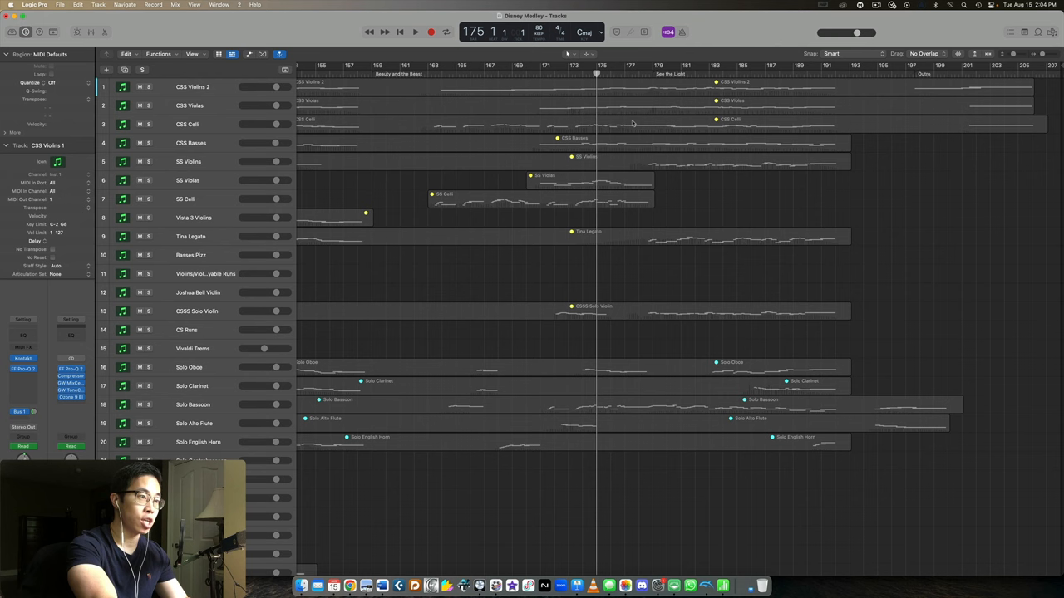
scroll(down, 3)
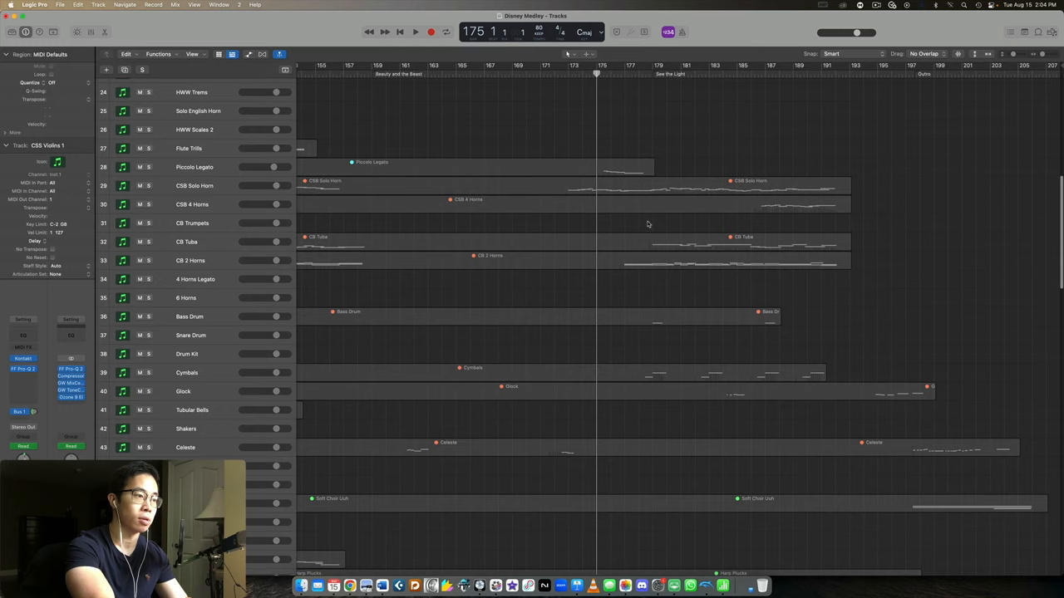
click(415, 32)
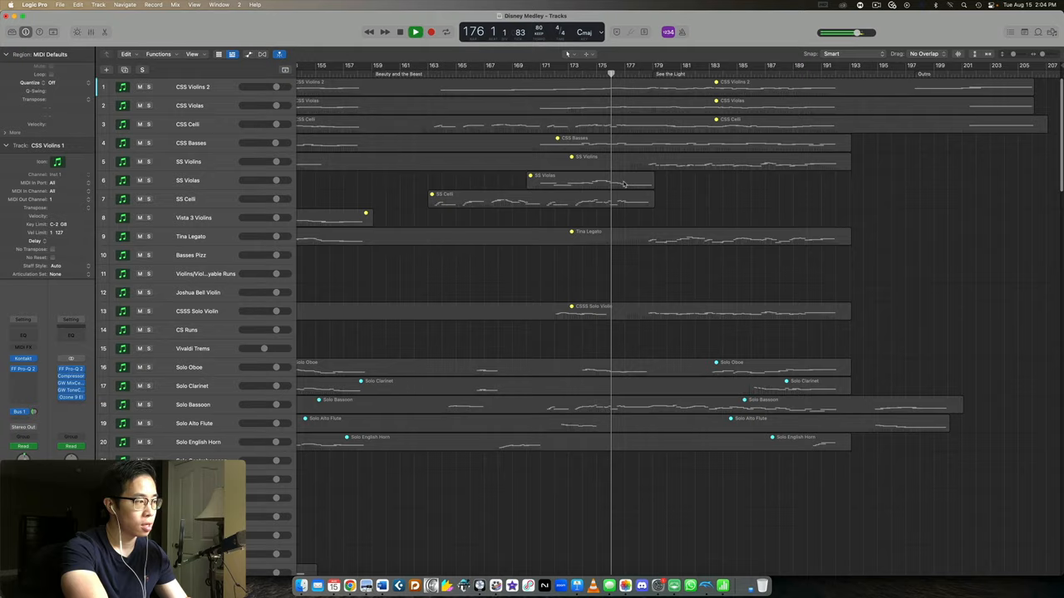